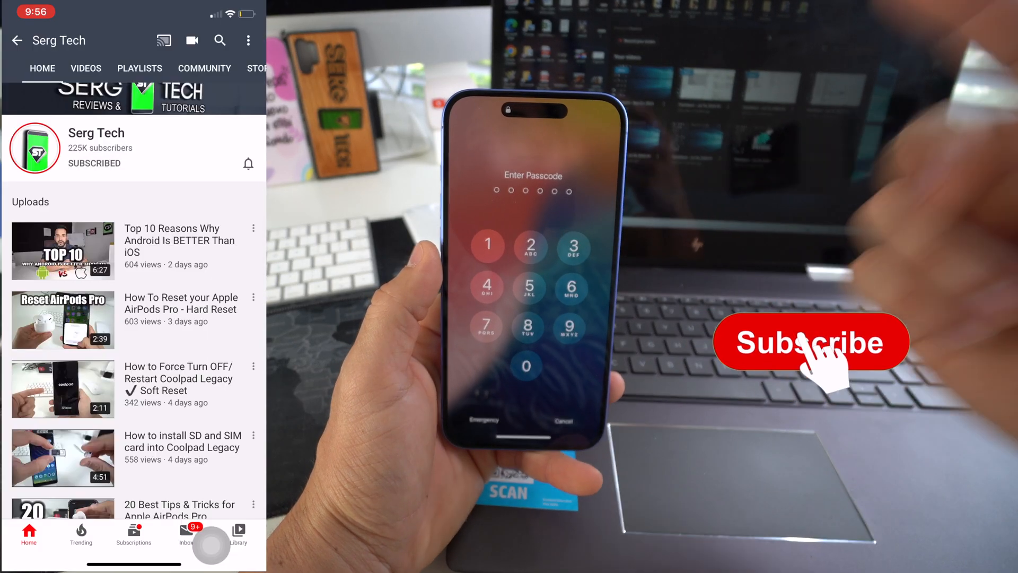
Choose Restore, confirm erasing and updating the iPhone, and move past the update notes to the license.
click(815, 346)
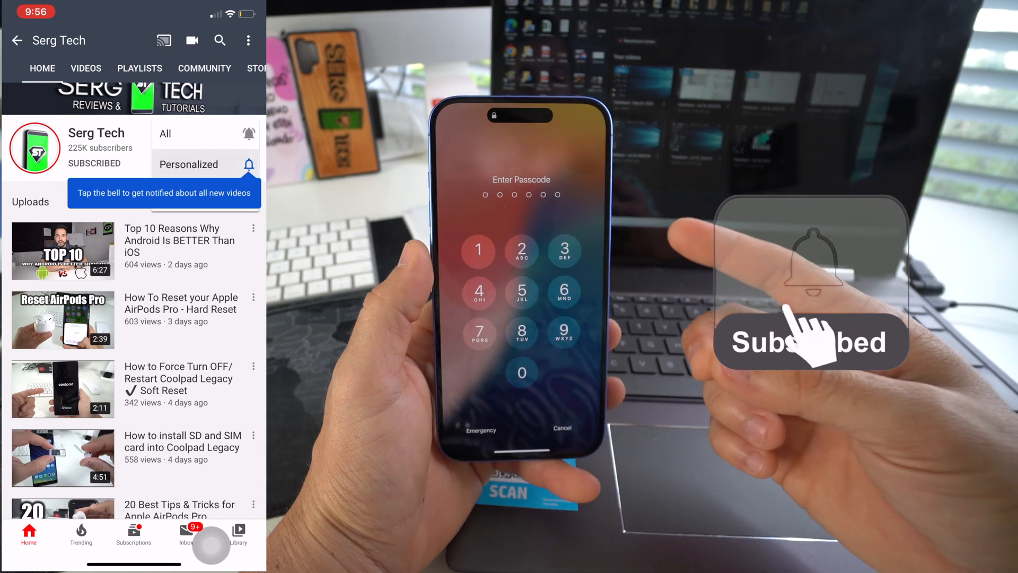
click(250, 165)
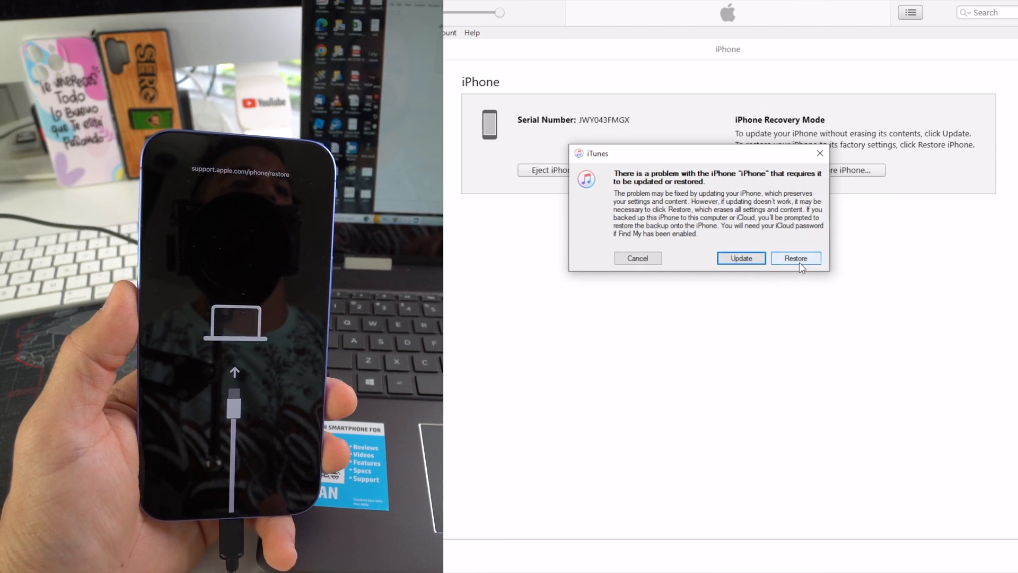
click(795, 257)
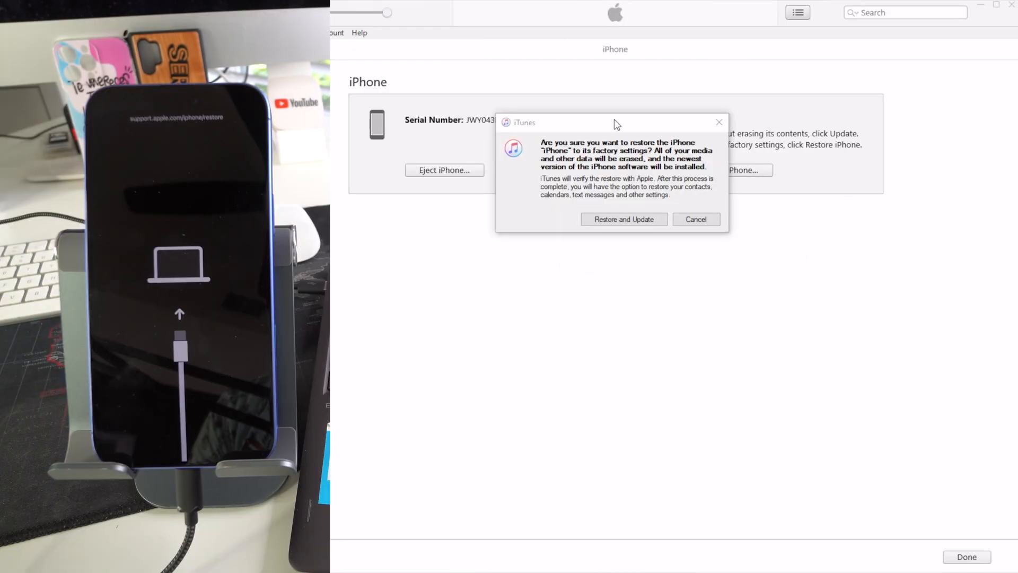
mouse_move(694, 217)
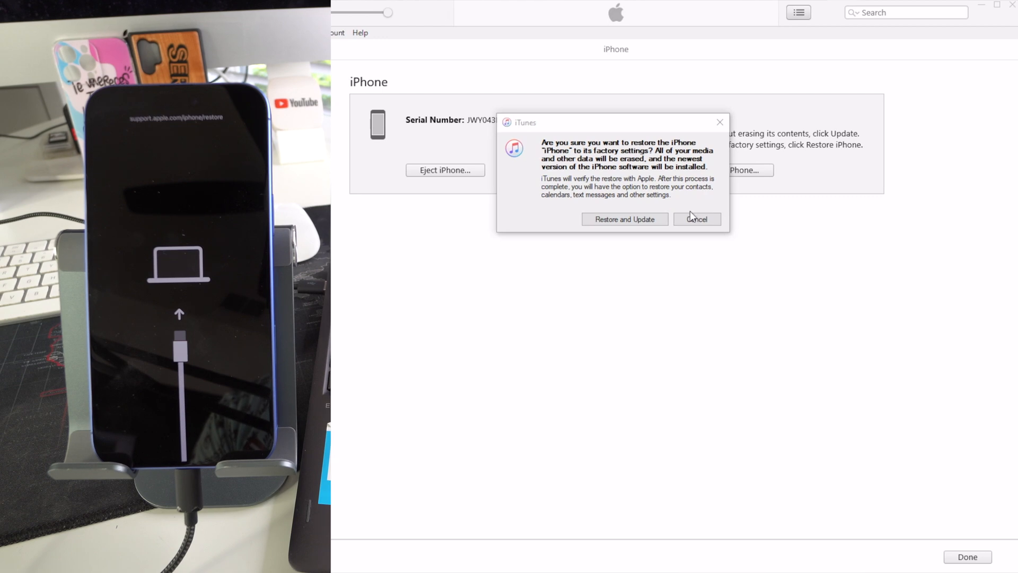
mouse_move(625, 223)
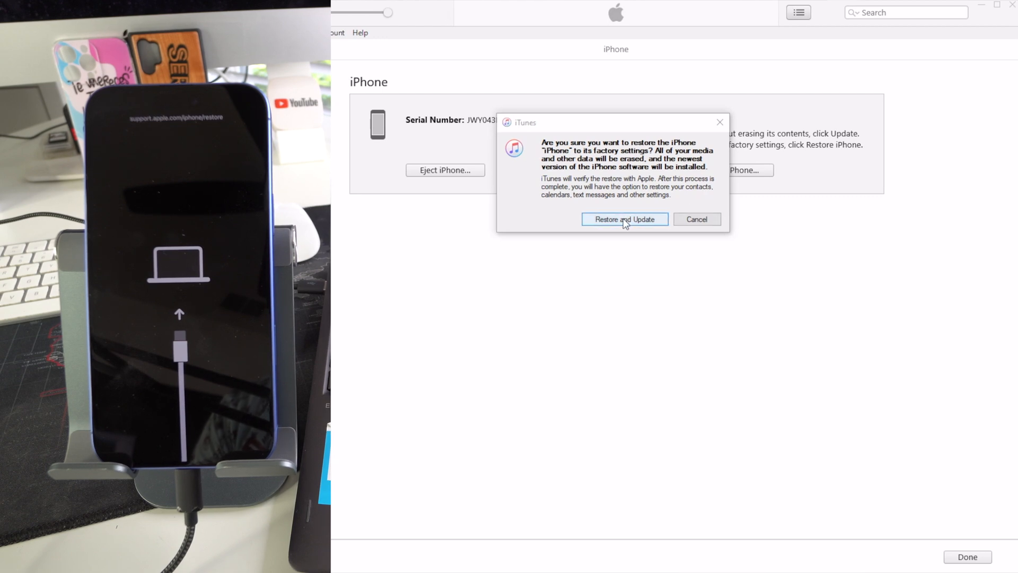
click(623, 219)
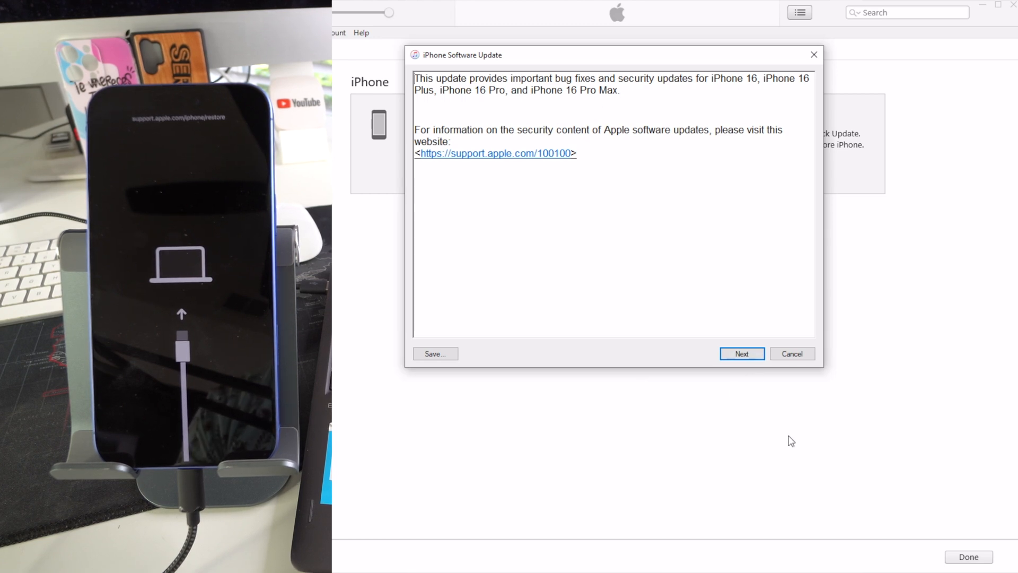
click(741, 354)
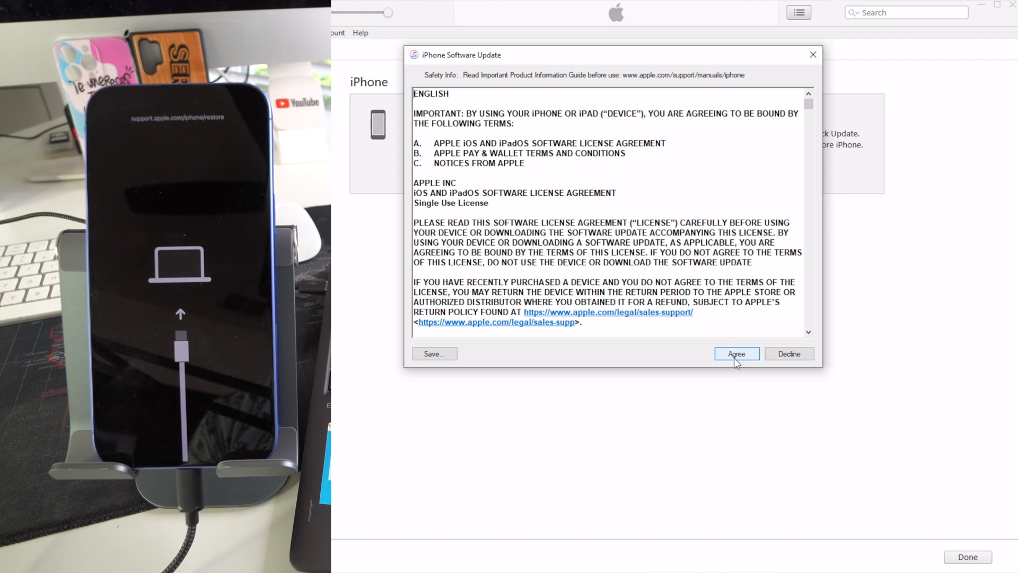
Agree to the software license so iTunes downloads the iPhone software.
click(736, 353)
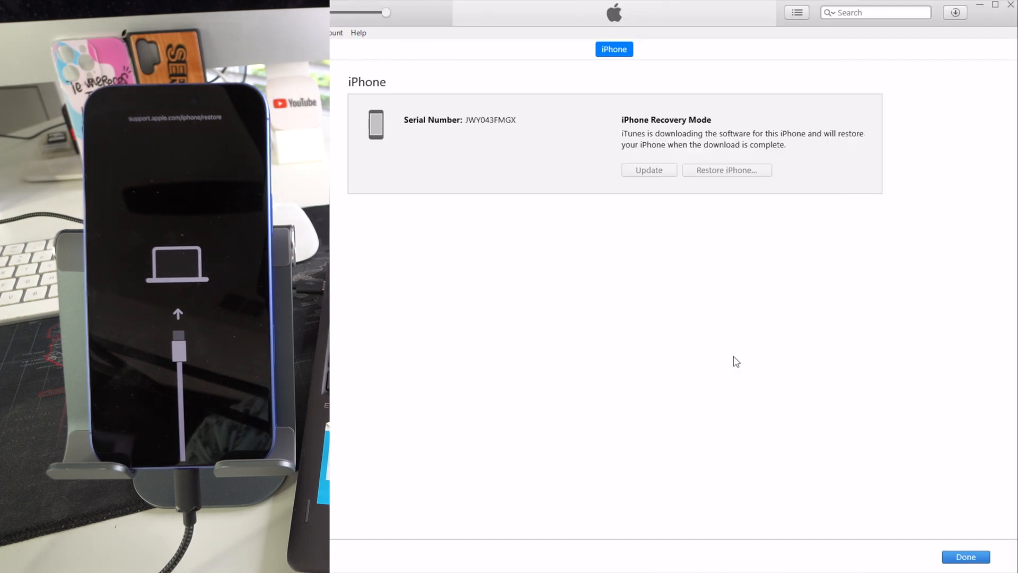
mouse_move(920, 53)
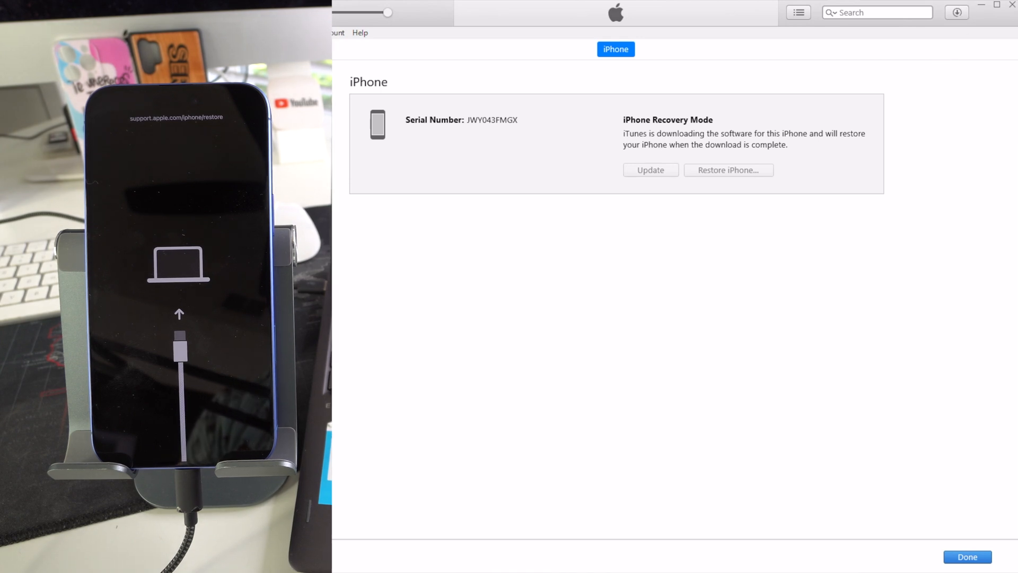
click(956, 13)
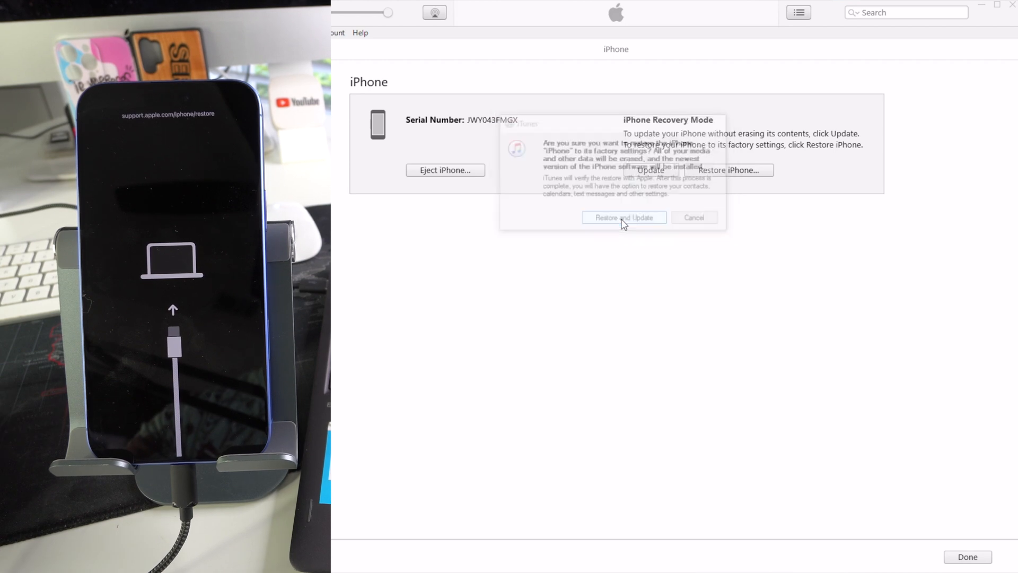
Confirm Restore and Update so iTunes begins extracting the downloaded software.
click(624, 217)
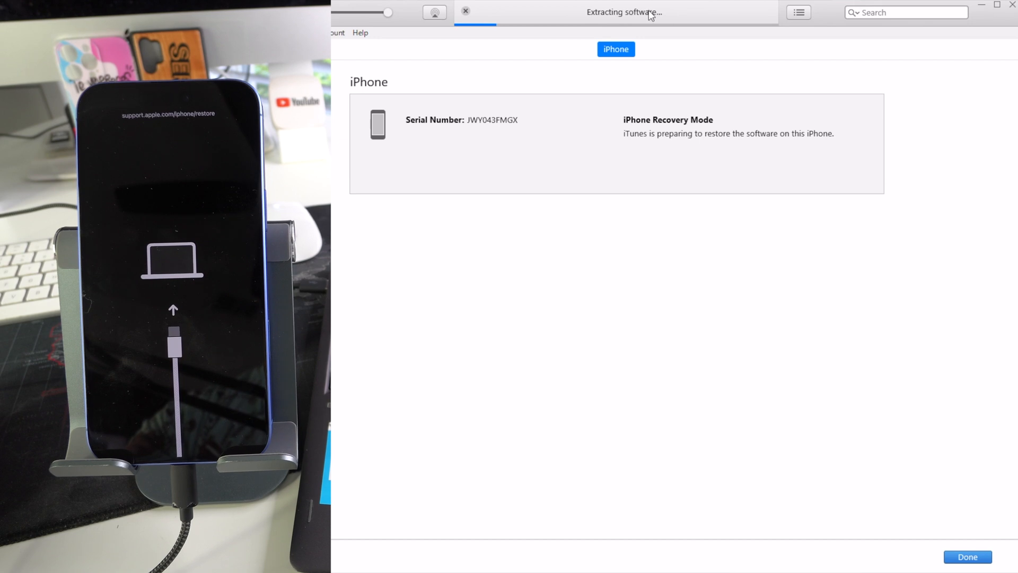
mouse_move(677, 44)
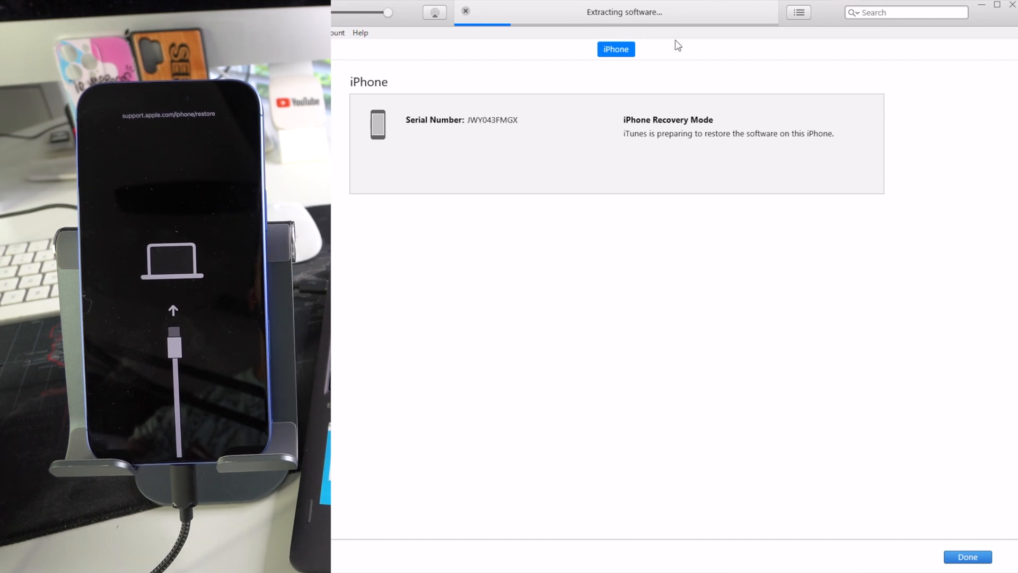